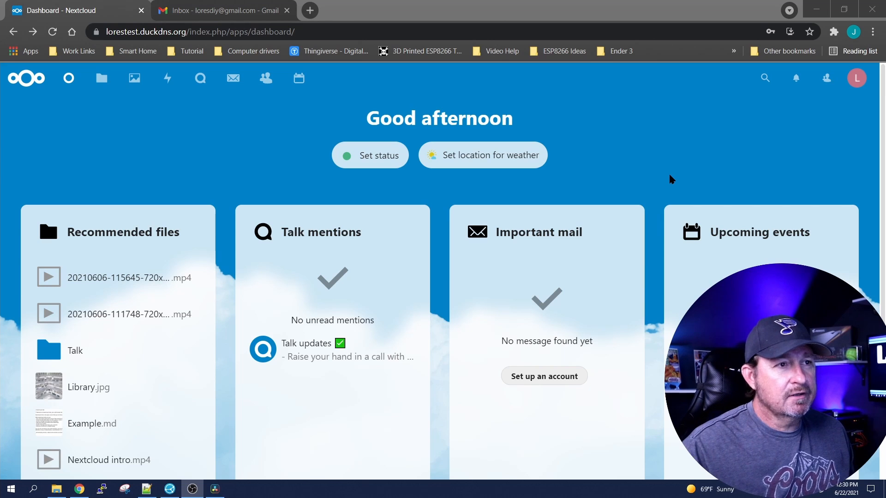
mouse_move(532, 241)
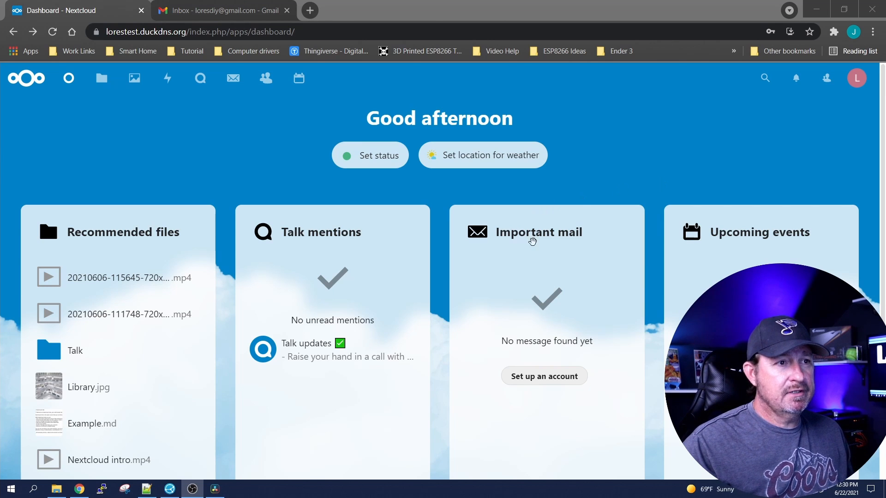
mouse_move(544, 377)
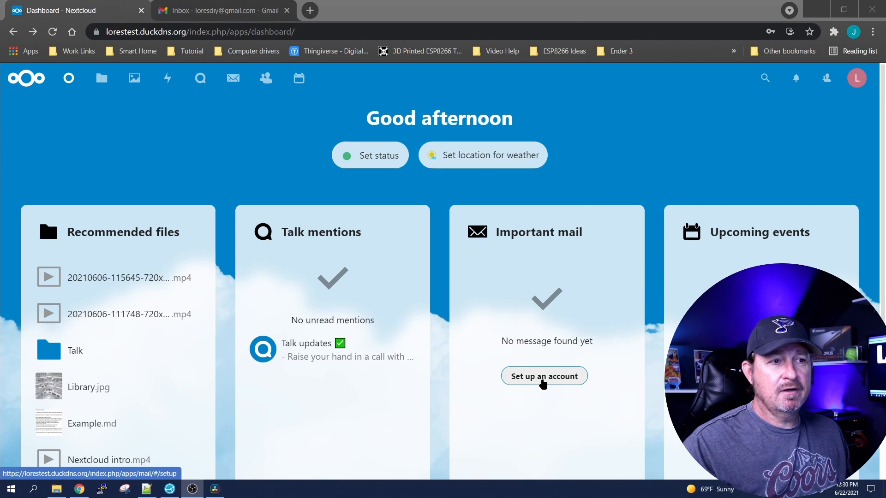
Start setting up a mail account from the Dashboard's Important mail widget
left_click(544, 376)
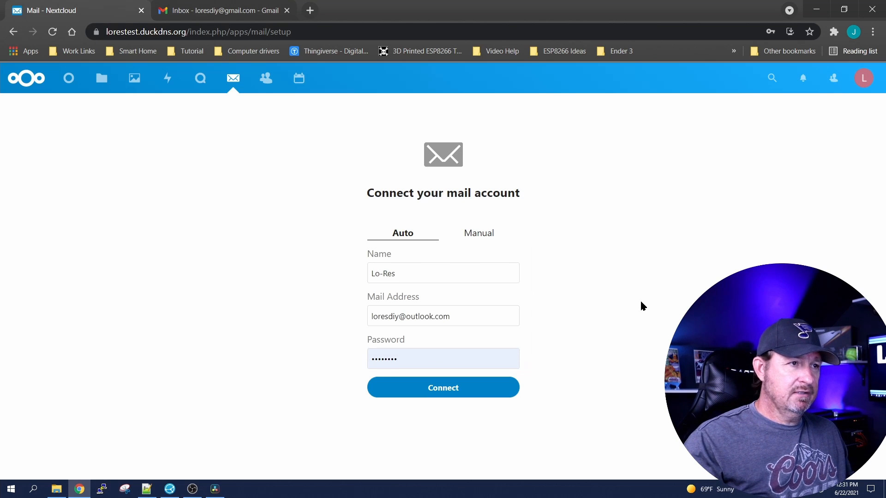
Connect the Outlook account and dismiss Chrome's save-password prompt
left_click(443, 388)
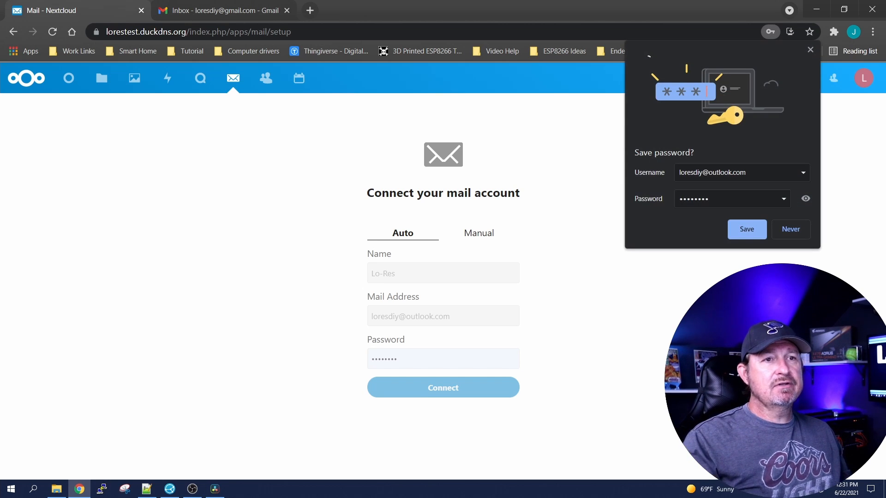
left_click(443, 387)
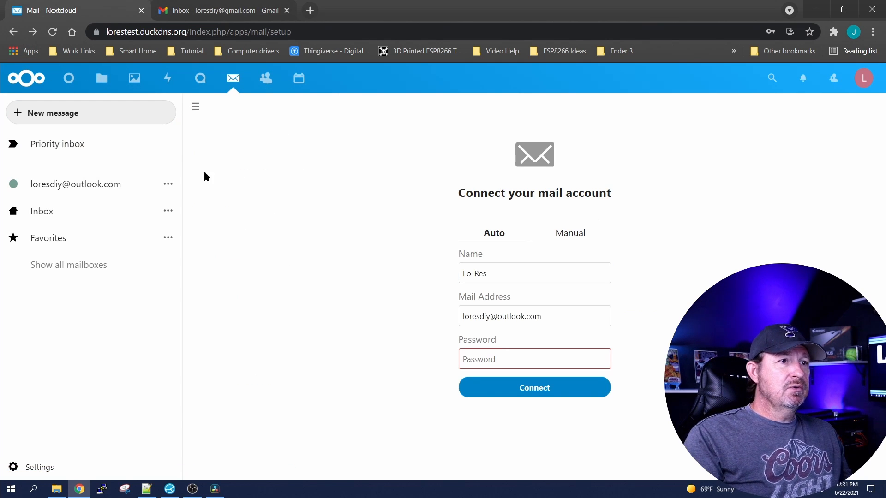
mouse_move(257, 186)
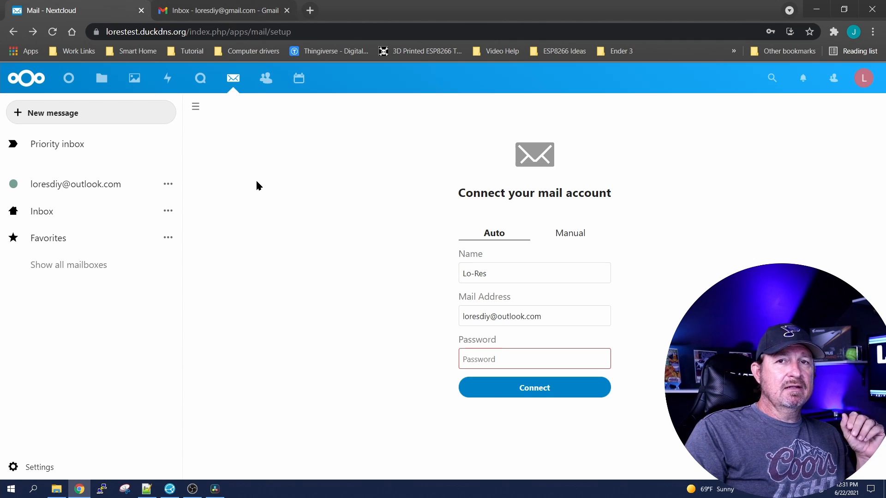
Switch to the Gmail inbox and open full settings on the Accounts and Import page
left_click(224, 11)
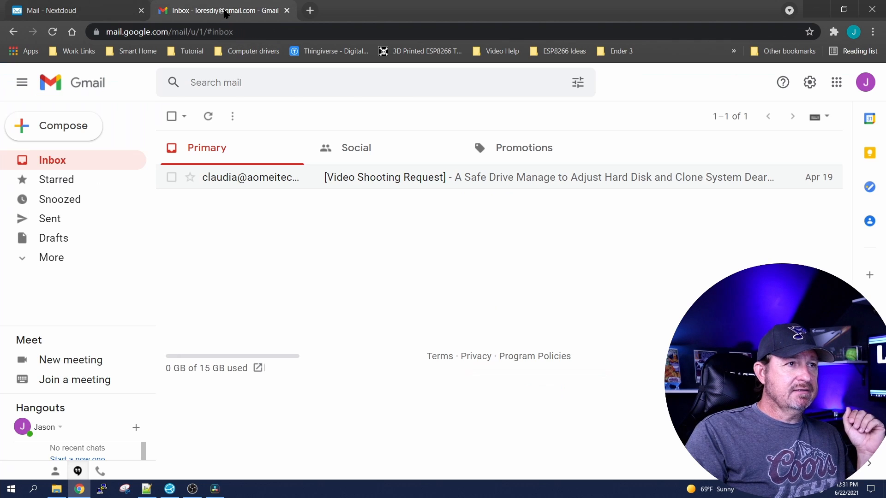
mouse_move(734, 252)
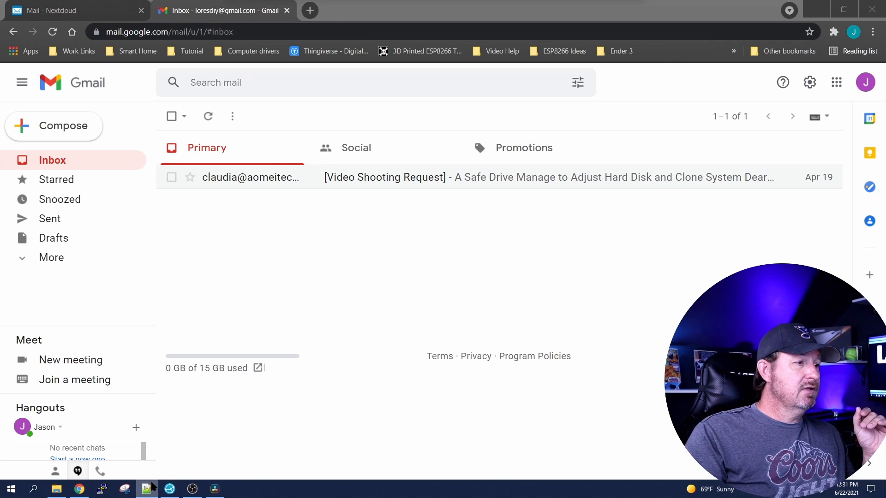
left_click(809, 83)
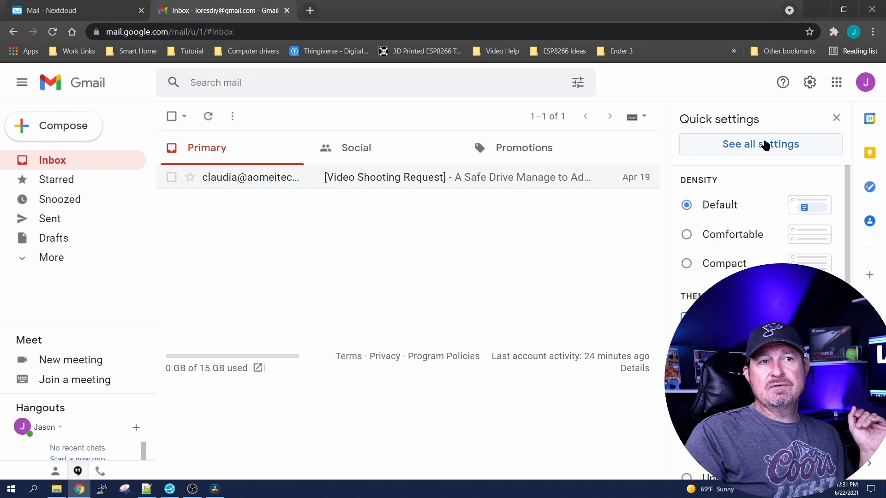
left_click(760, 144)
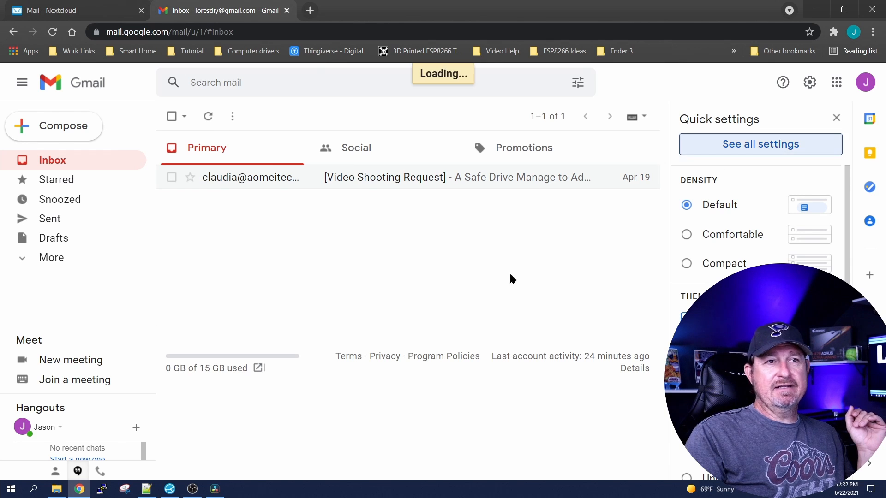
left_click(760, 144)
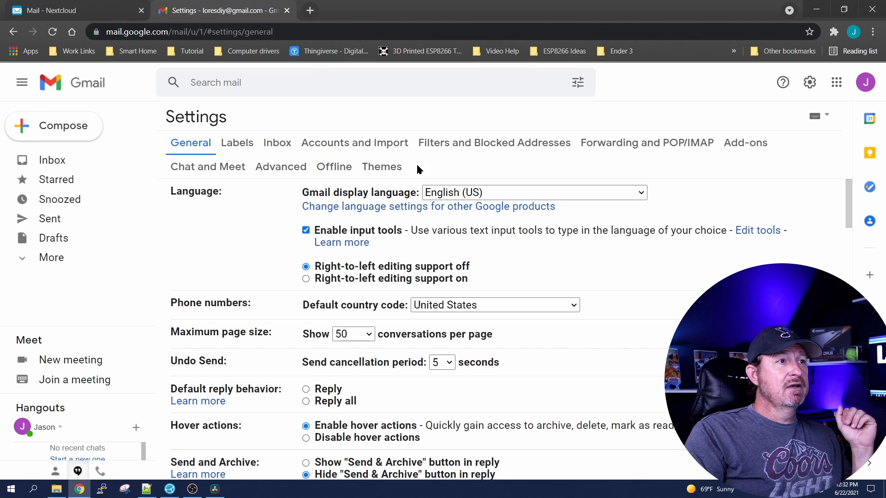
mouse_move(354, 143)
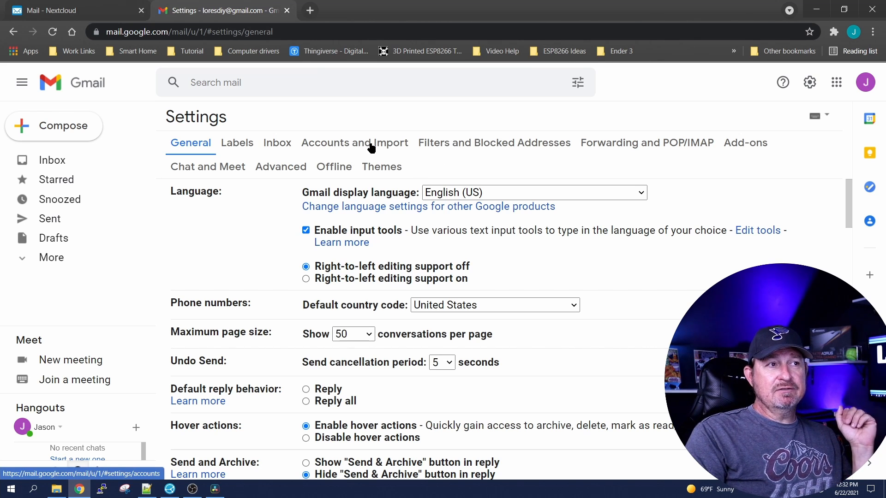
left_click(354, 142)
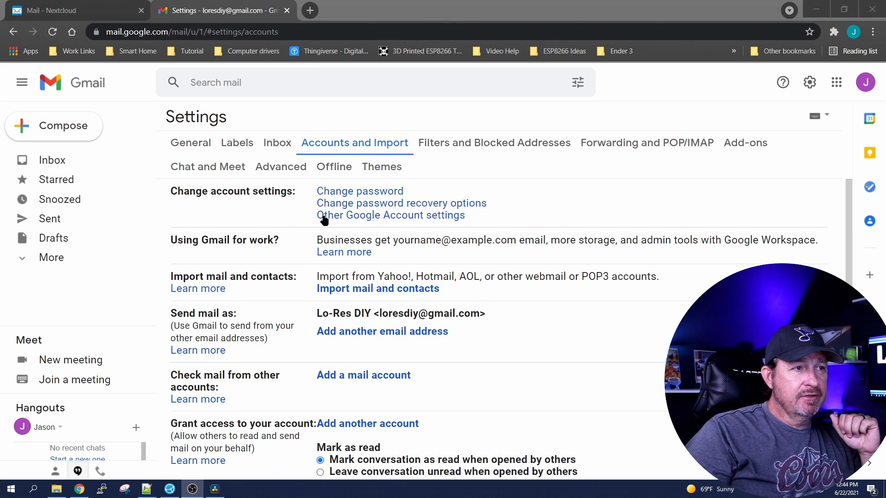
Open the Google Account Security page and reach the 2-Step Verification introduction
left_click(390, 215)
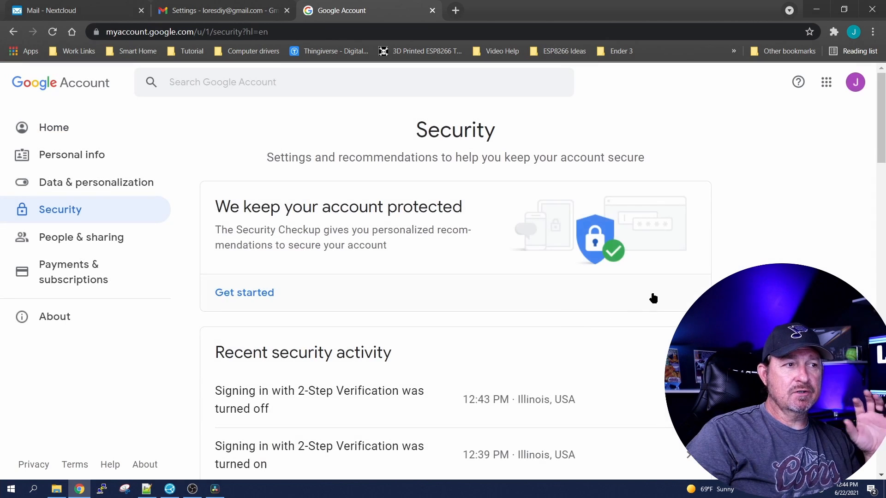
scroll("down", 3)
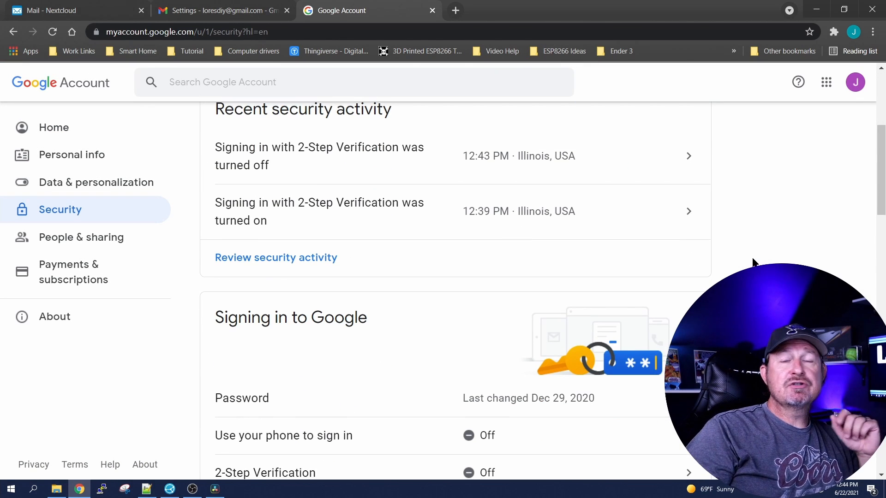
scroll("down", 3)
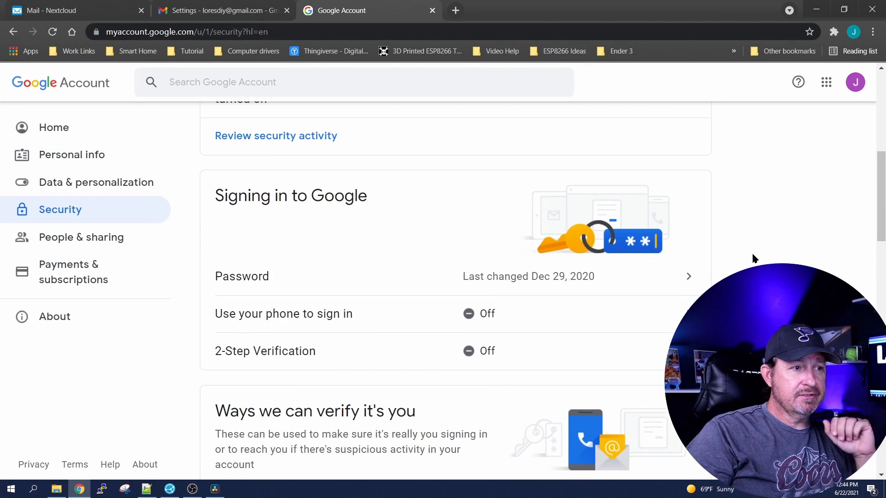
left_click(265, 350)
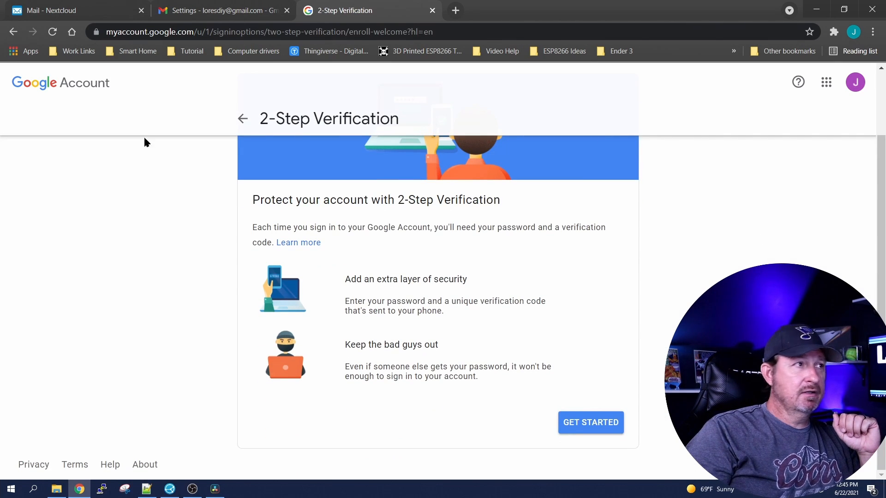
left_click(242, 118)
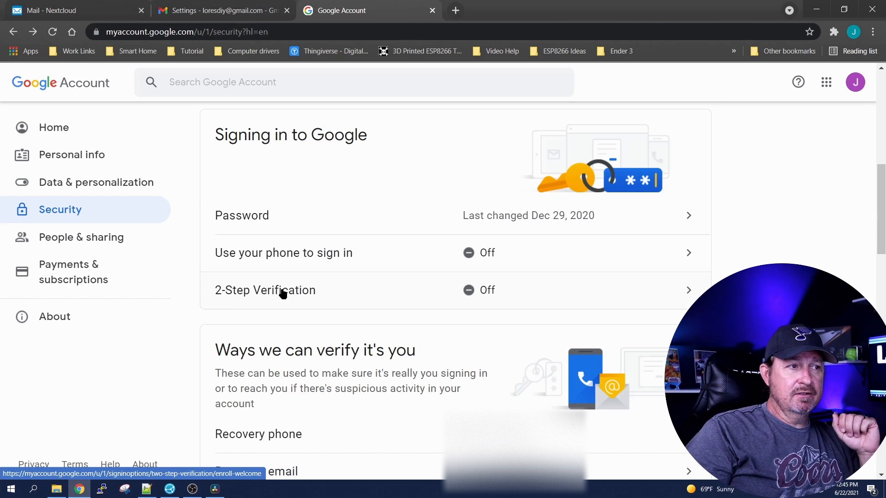
left_click(264, 290)
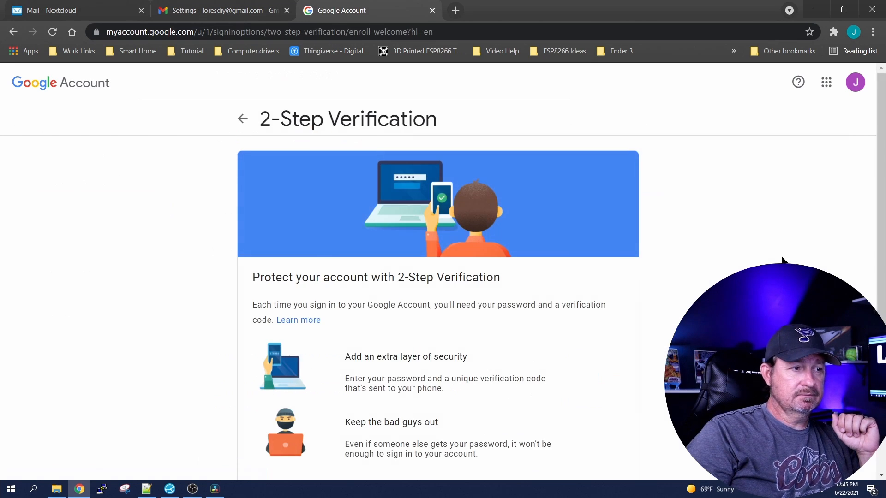
scroll("down", 3)
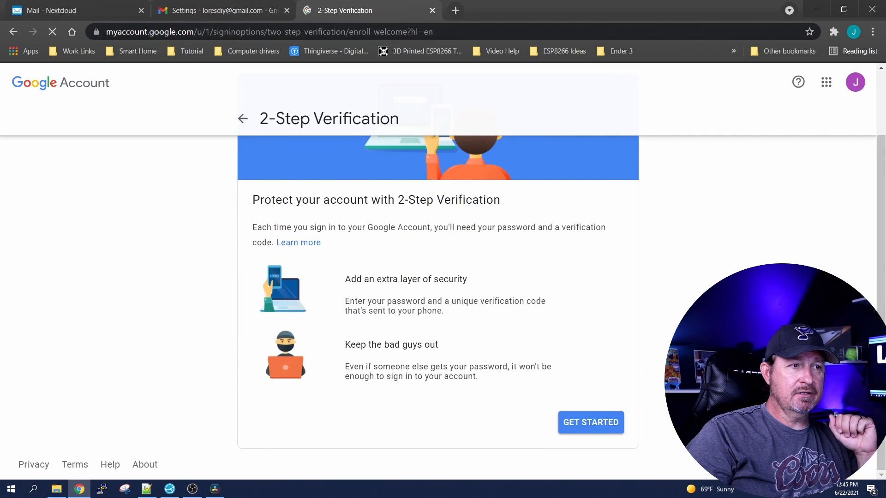
Begin 2-Step Verification, confirm the password, and choose text-message codes for the phone
left_click(590, 422)
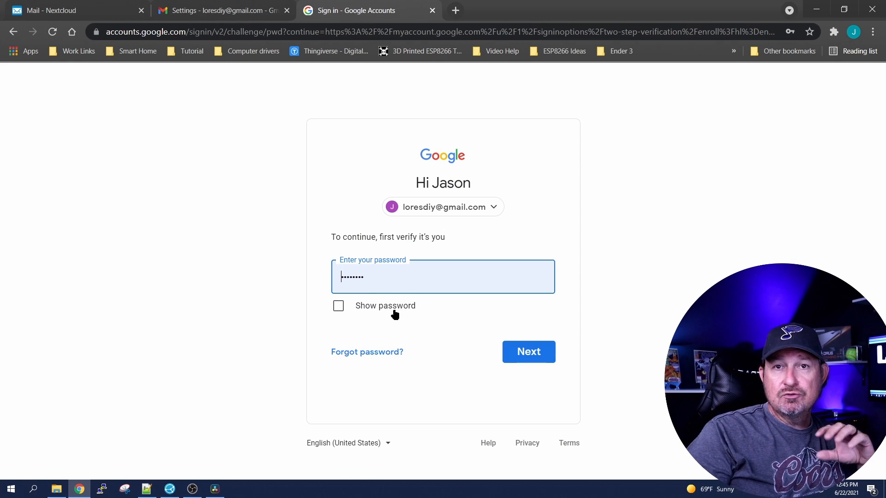
mouse_move(400, 289)
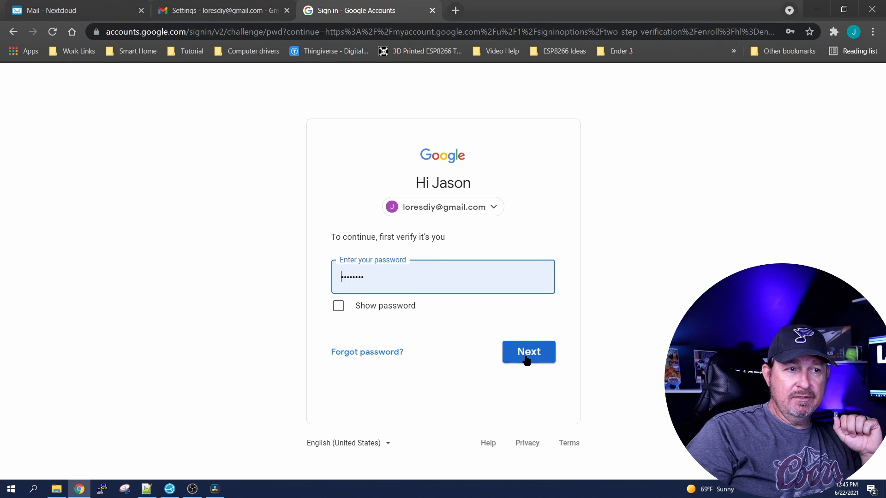
left_click(528, 352)
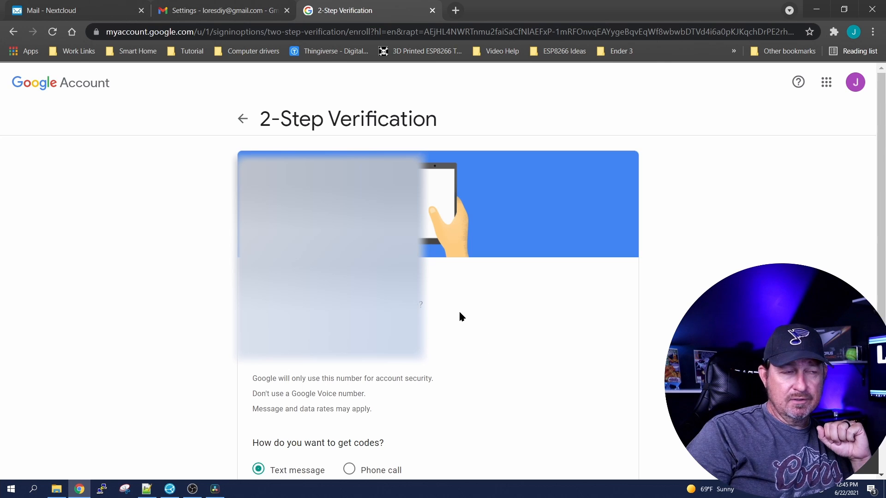
scroll("down", 3)
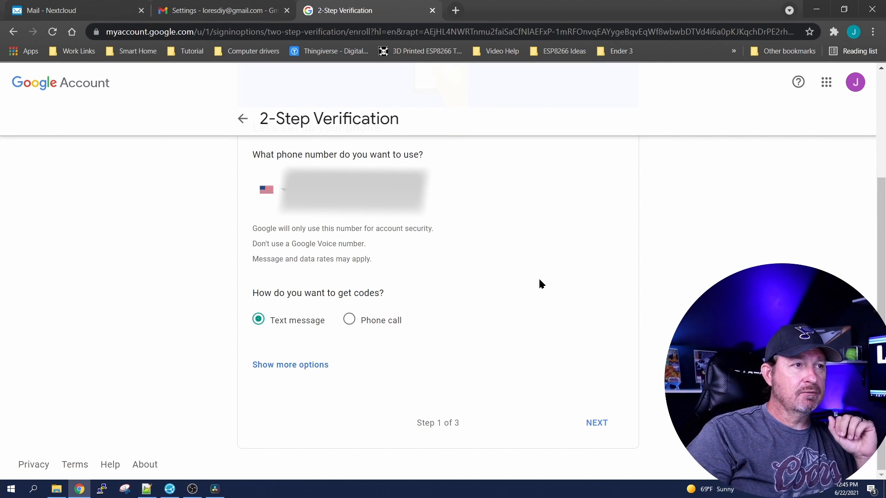
mouse_move(324, 304)
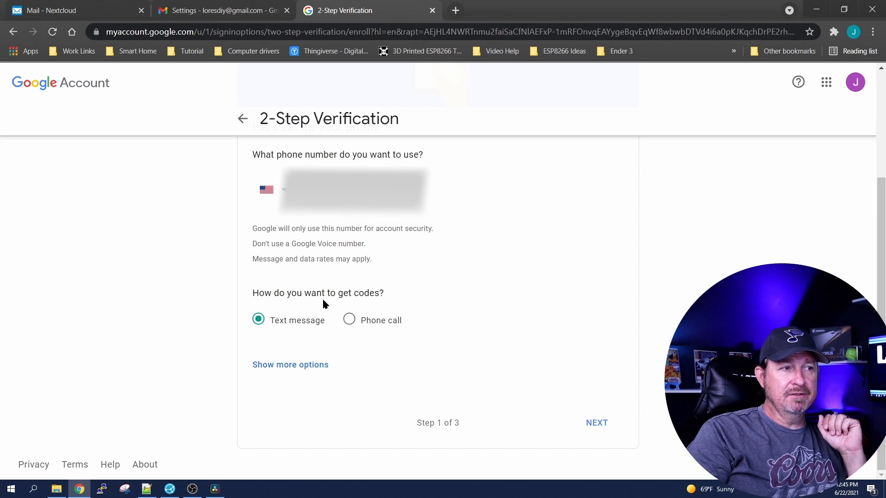
mouse_move(383, 353)
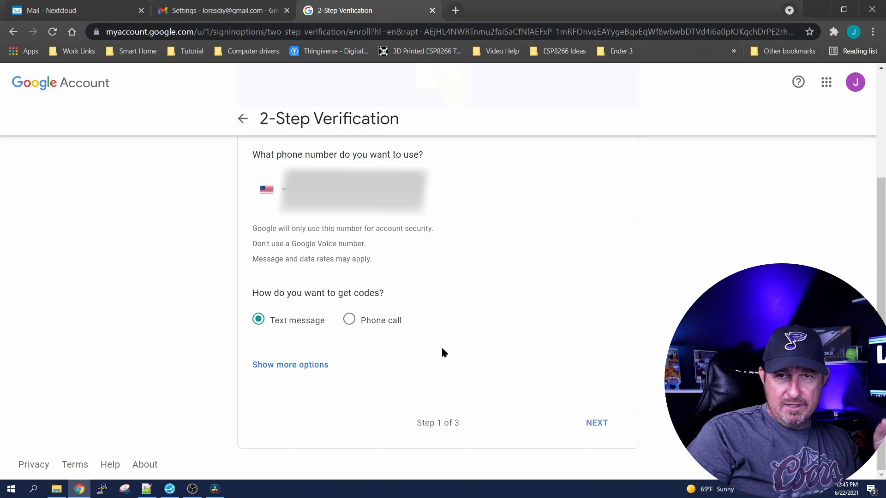
left_click(290, 364)
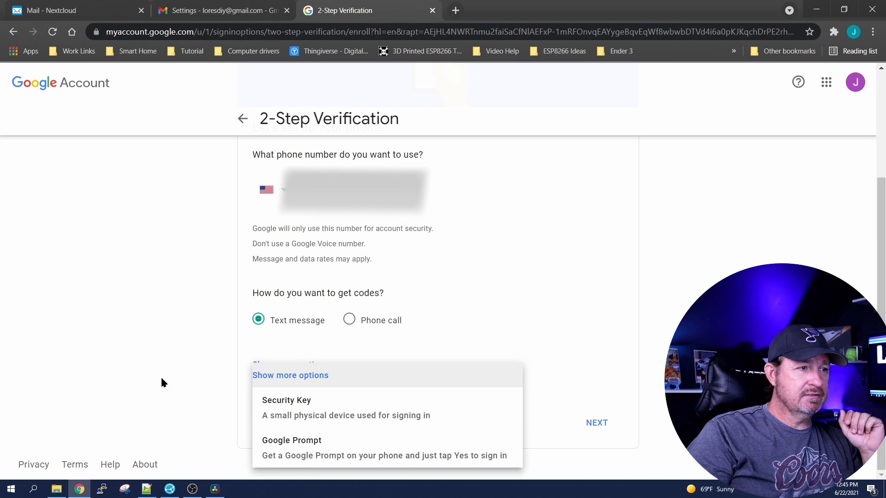
mouse_move(429, 407)
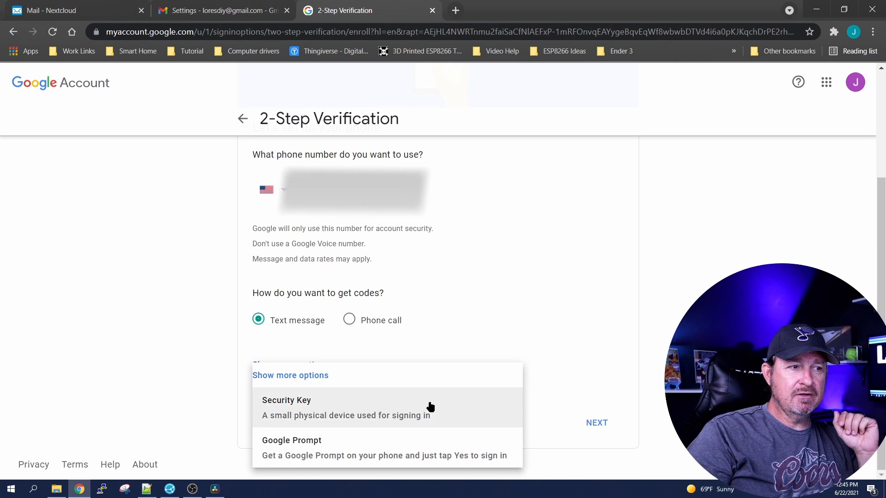
left_click(289, 375)
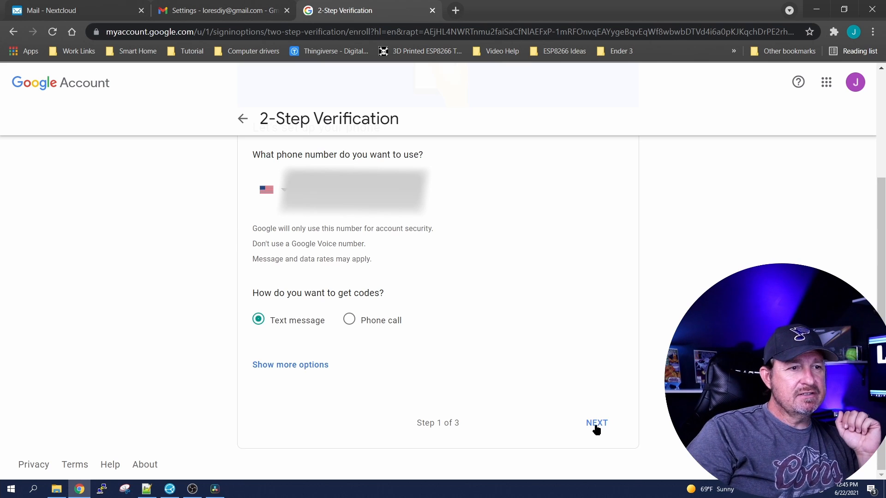
Submit the texted SMS code and turn 2-Step Verification on
left_click(597, 423)
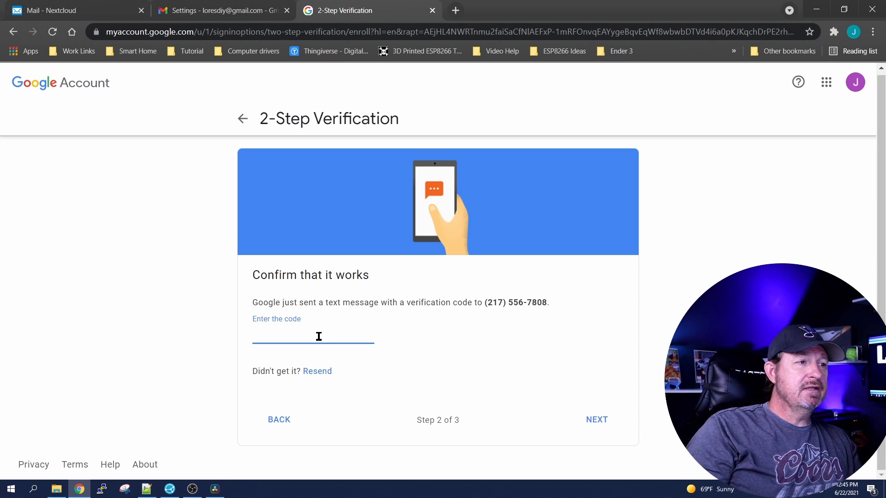
mouse_move(367, 330)
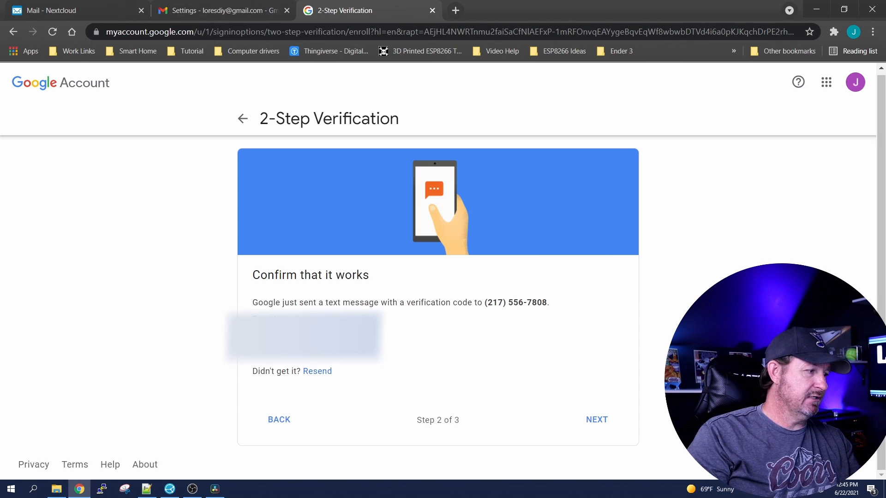
left_click(596, 419)
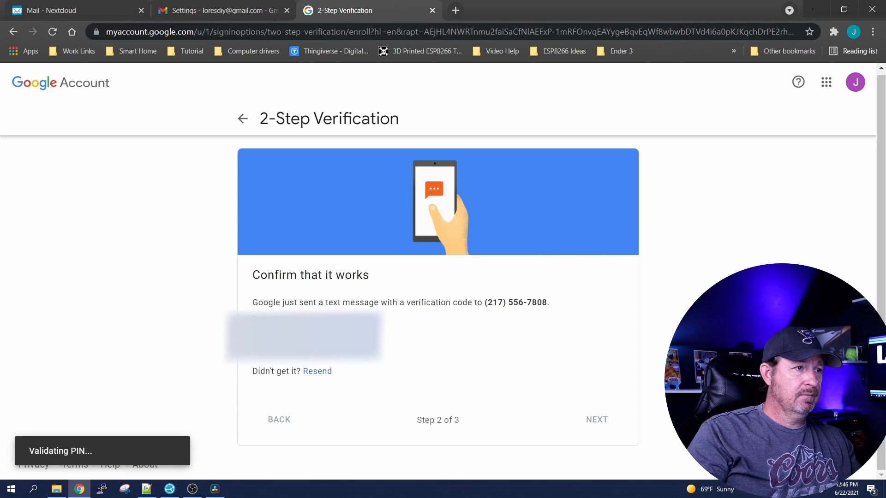
left_click(596, 420)
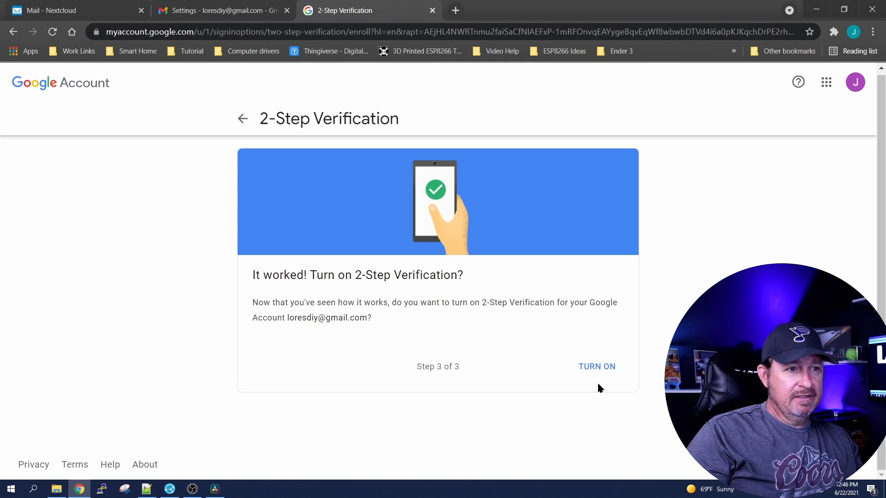
left_click(596, 366)
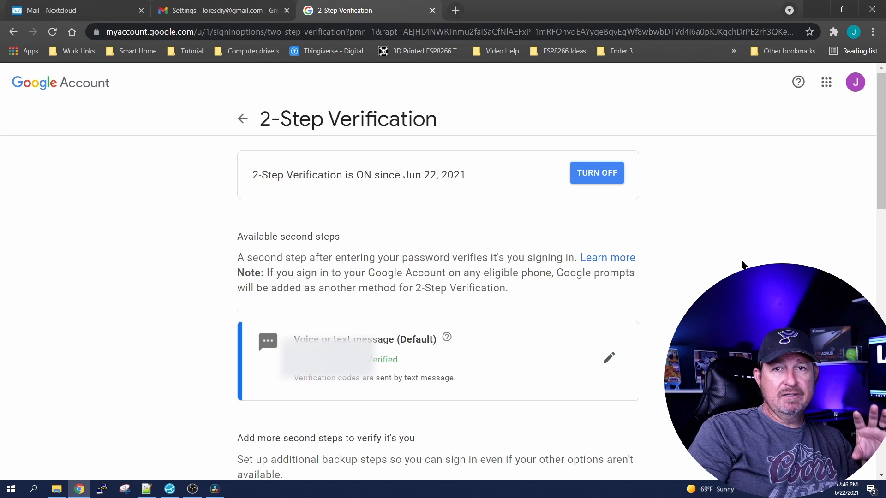
mouse_move(230, 134)
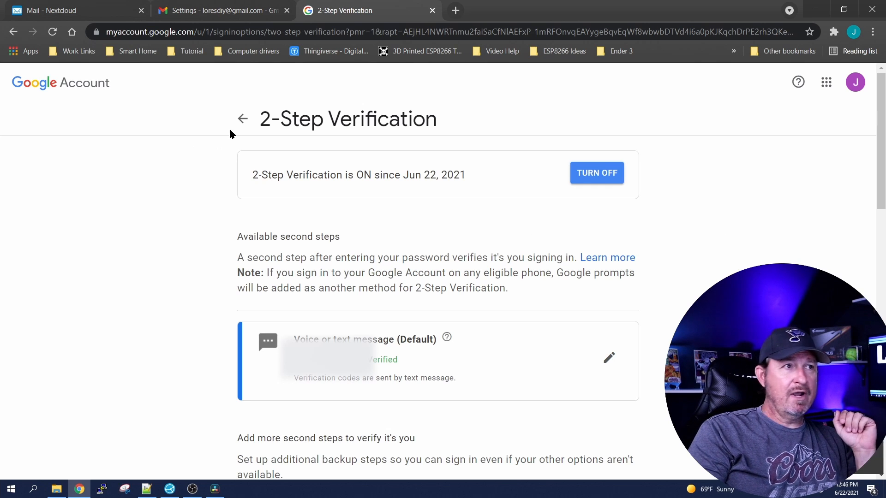
Return to Security, open App passwords, and re-enter the account password
left_click(242, 118)
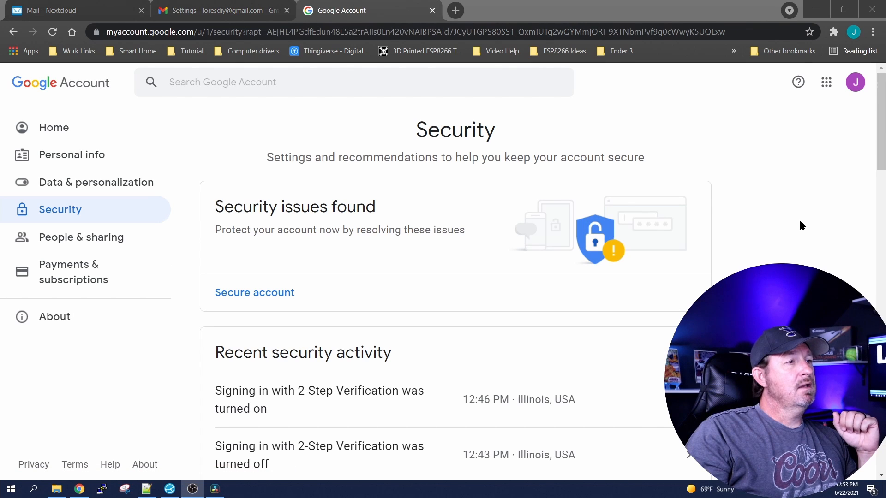
scroll("down", 3)
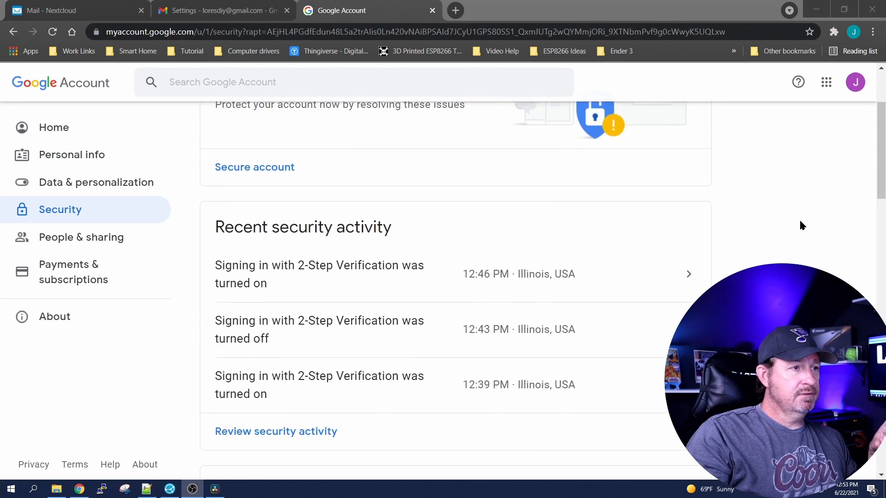
scroll("up", 3)
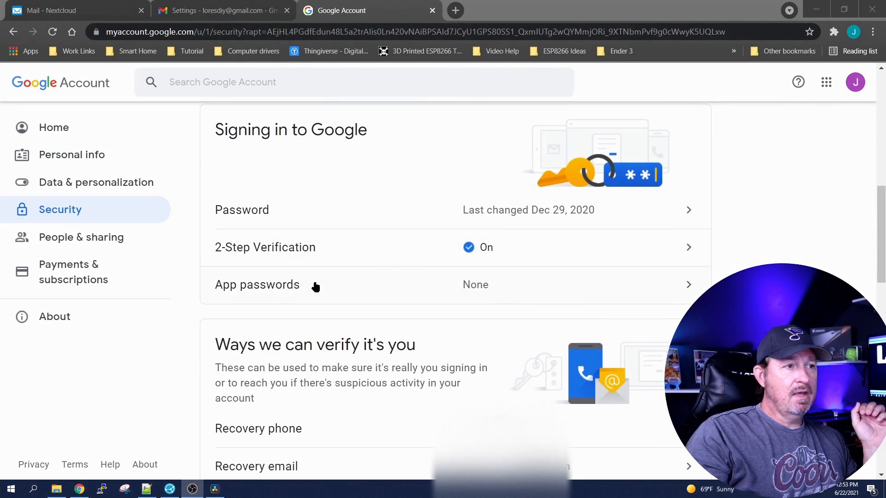
left_click(257, 284)
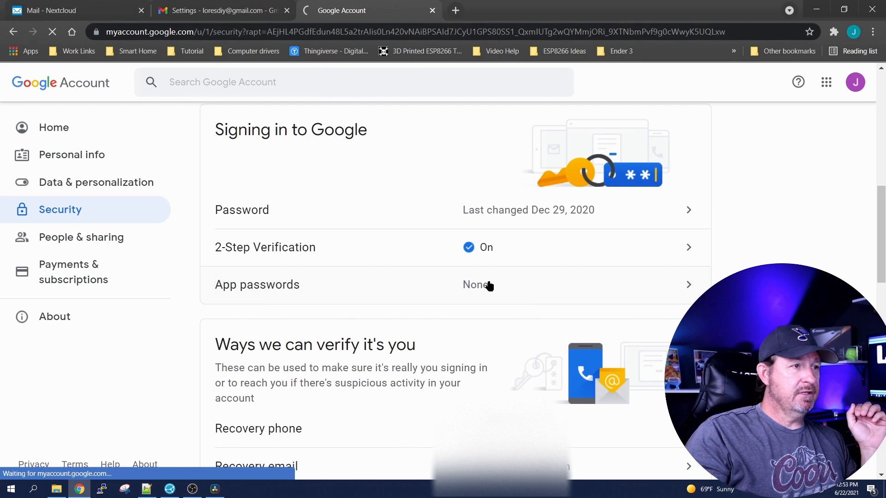
left_click(257, 284)
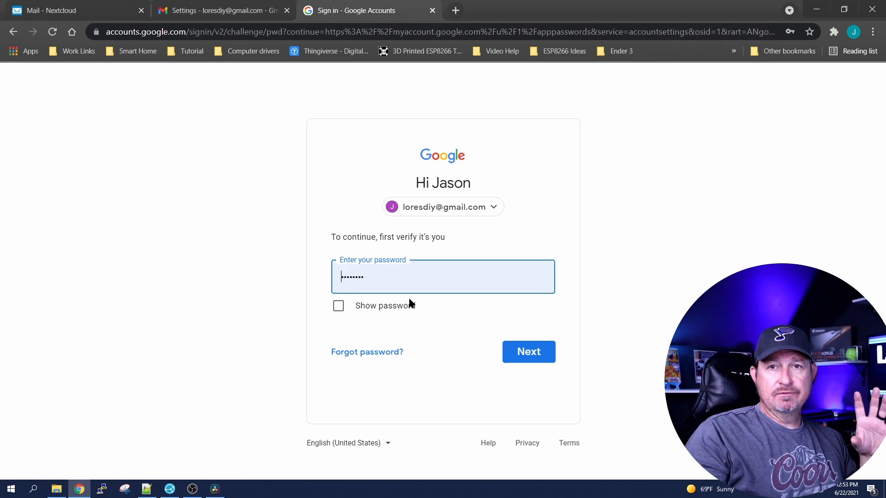
mouse_move(378, 300)
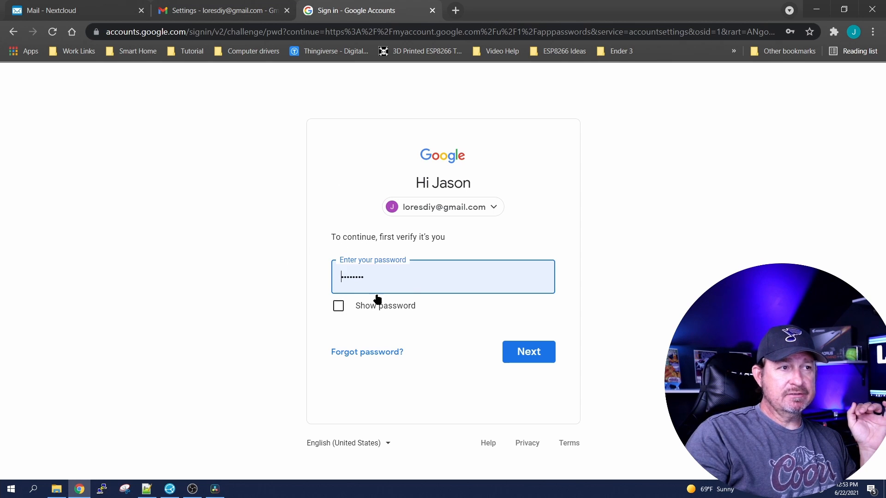
left_click(528, 351)
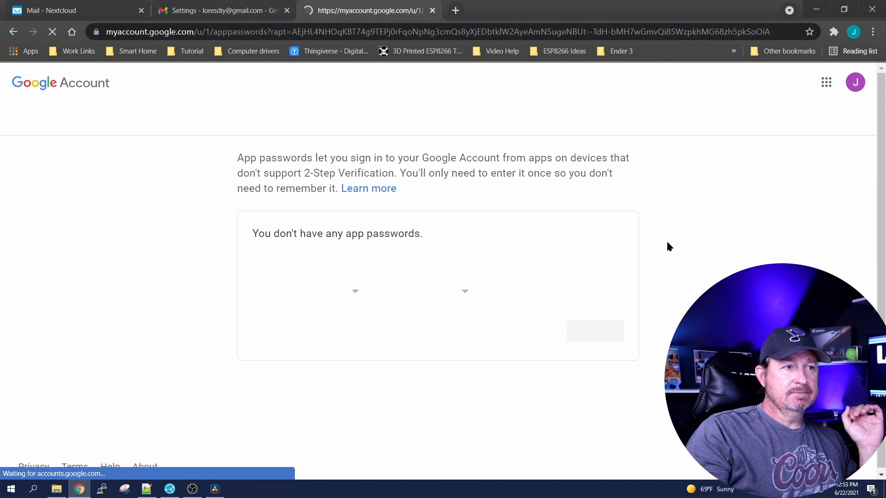
Generate a Windows Computer app password with the custom app name NextCloud
left_click(465, 292)
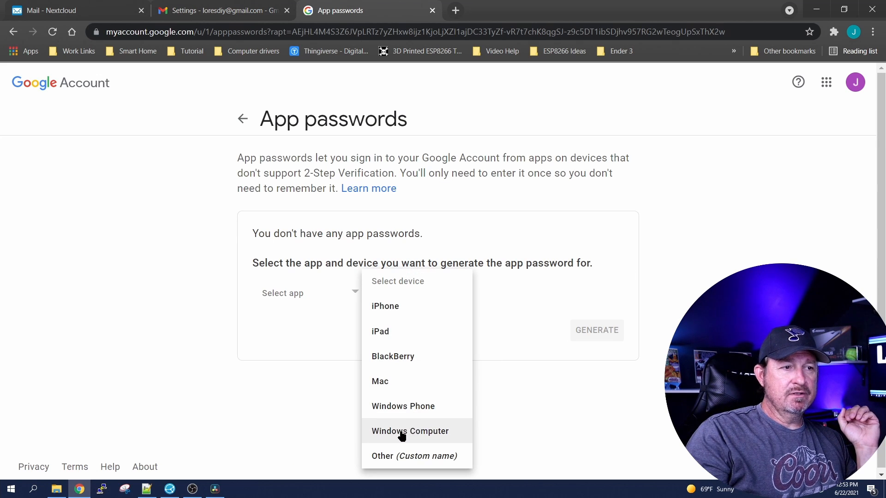
left_click(410, 431)
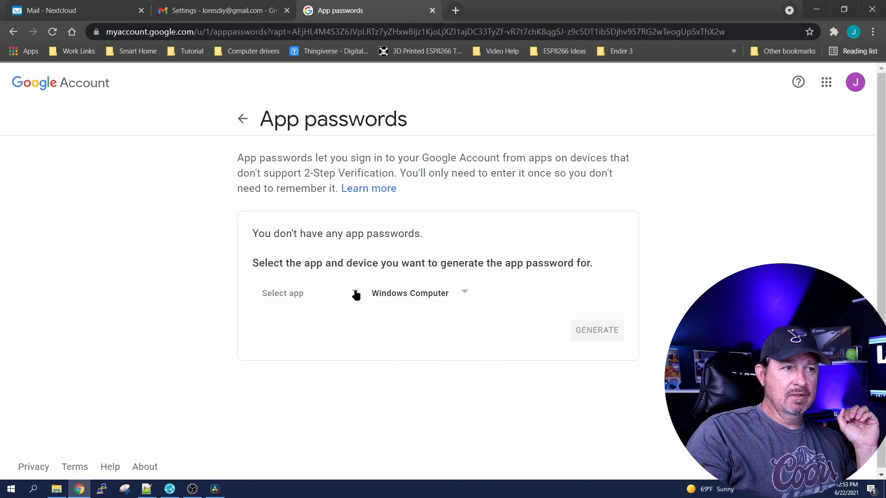
left_click(282, 293)
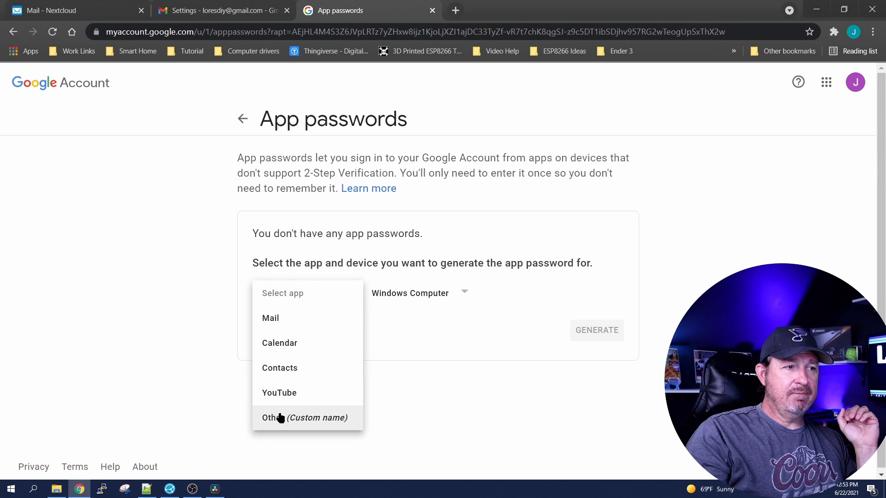
left_click(271, 418)
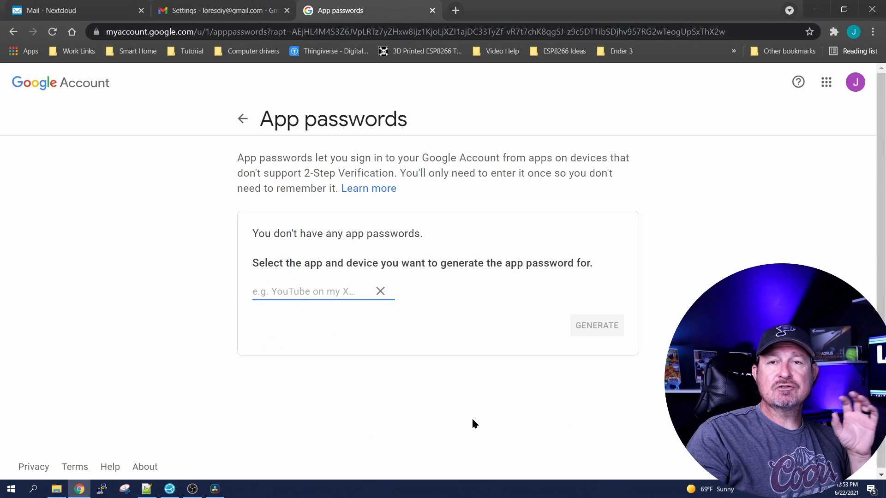
type("N")
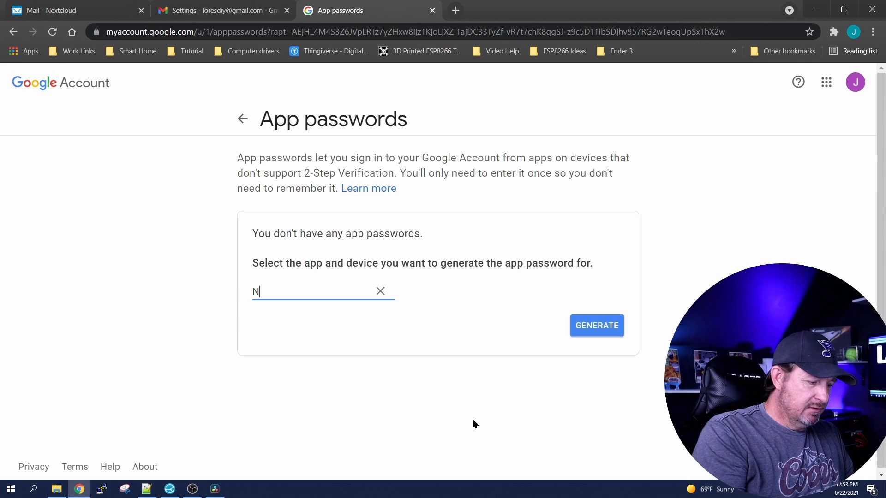
type("extC")
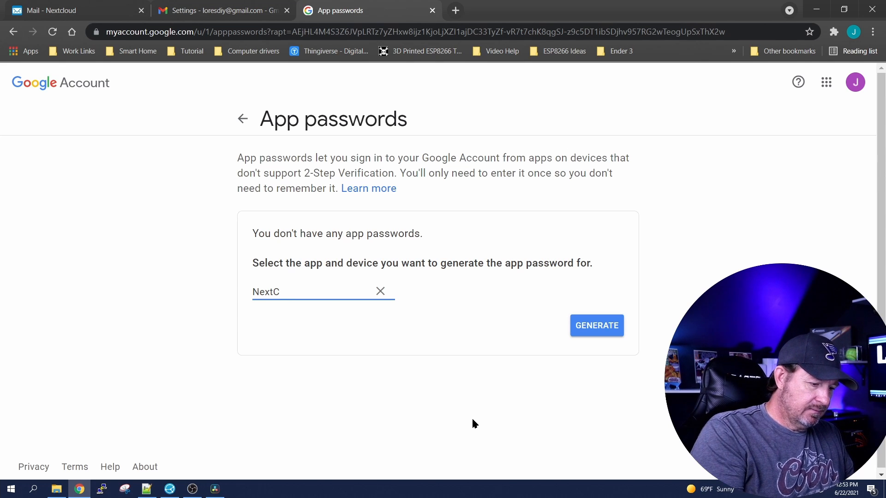
type("lot")
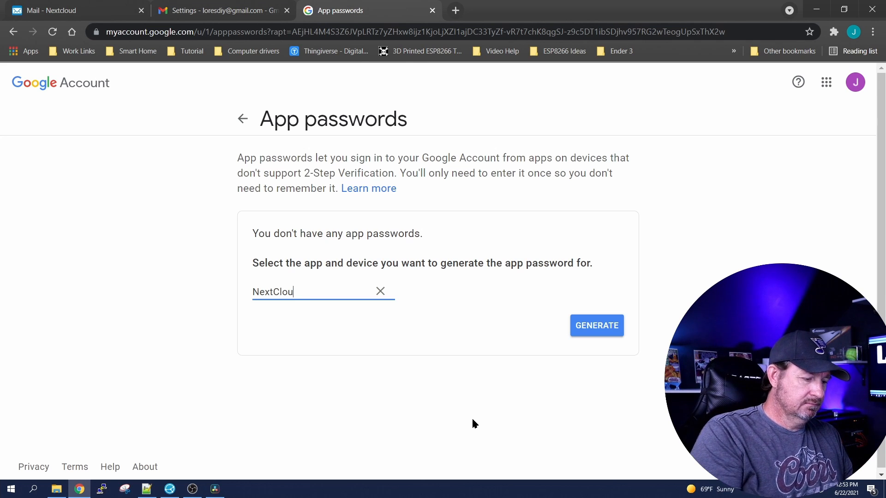
left_click(596, 326)
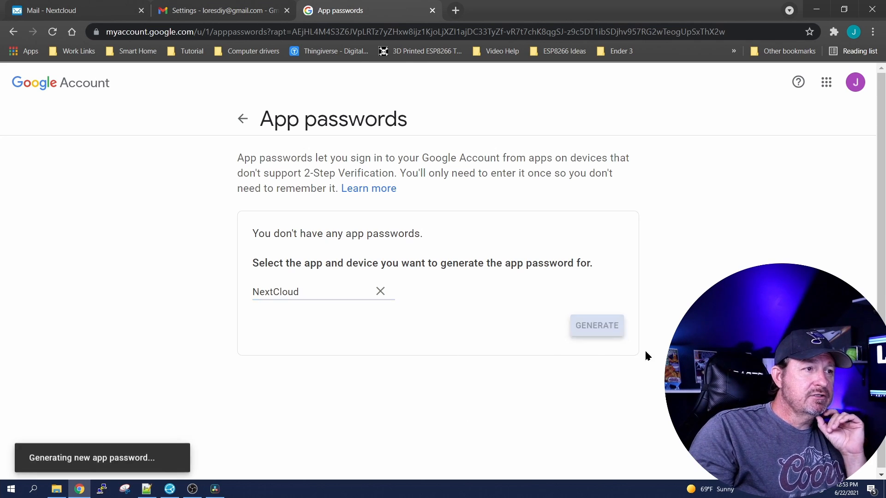
left_click(596, 326)
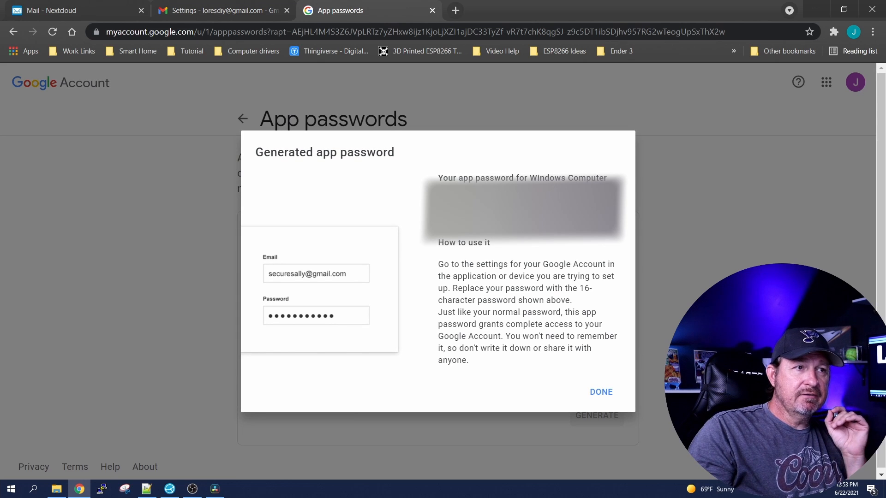
Close the generated app password dialog and return to the Nextcloud Mail tab
right_click(523, 207)
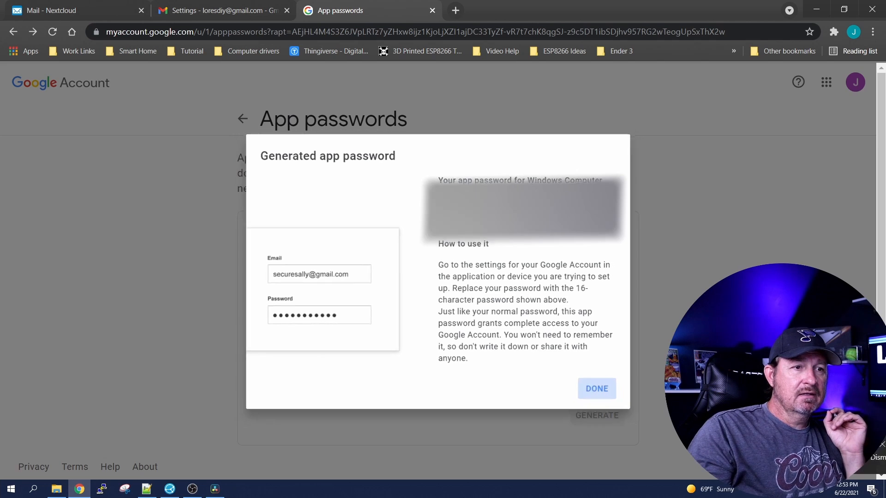
left_click(596, 389)
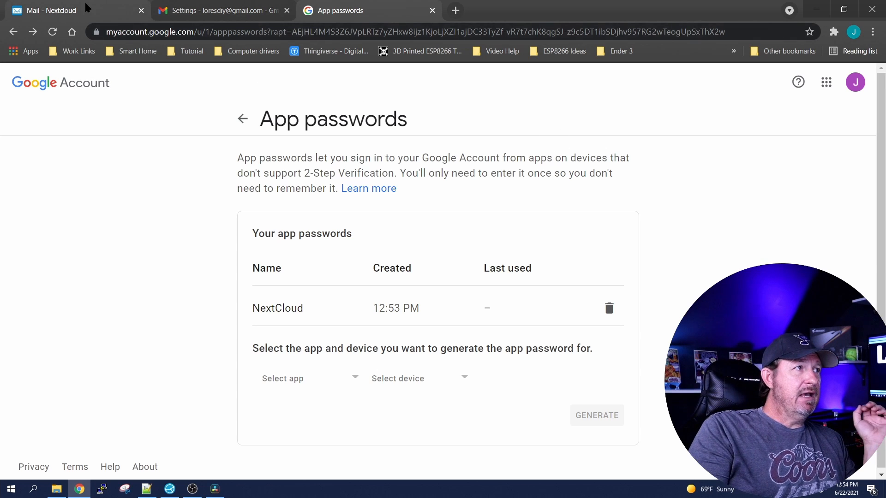
left_click(68, 10)
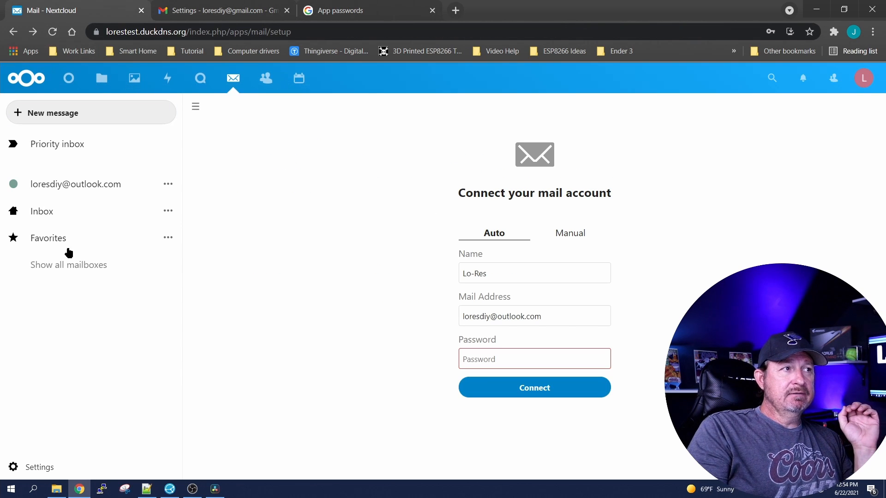
mouse_move(635, 215)
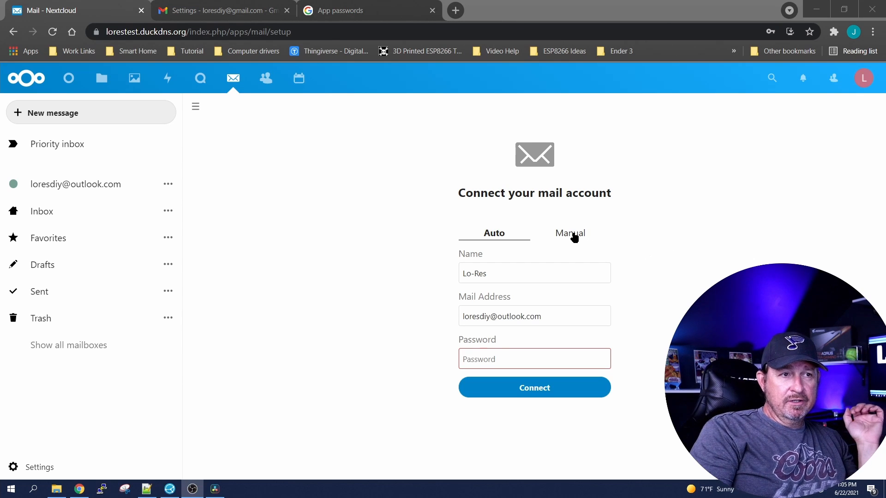
Switch to manual setup, change the address domain to gmail.com, and select IMAP Host
left_click(570, 232)
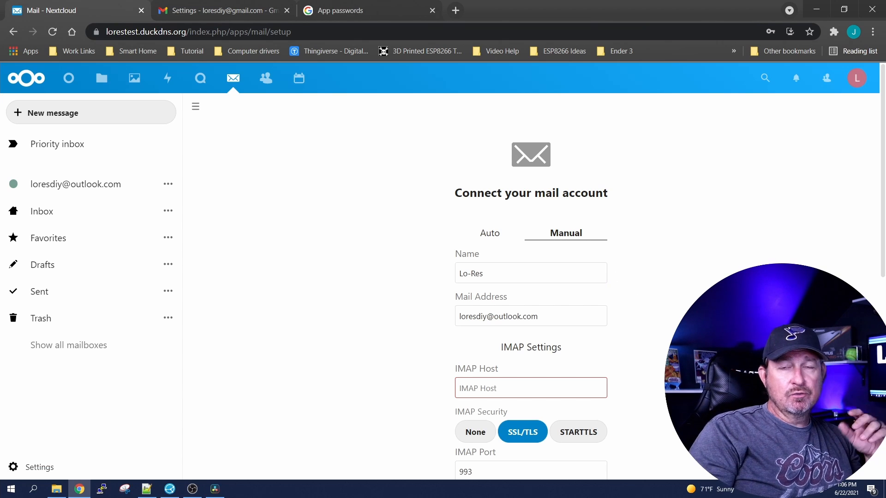
double_click(515, 315)
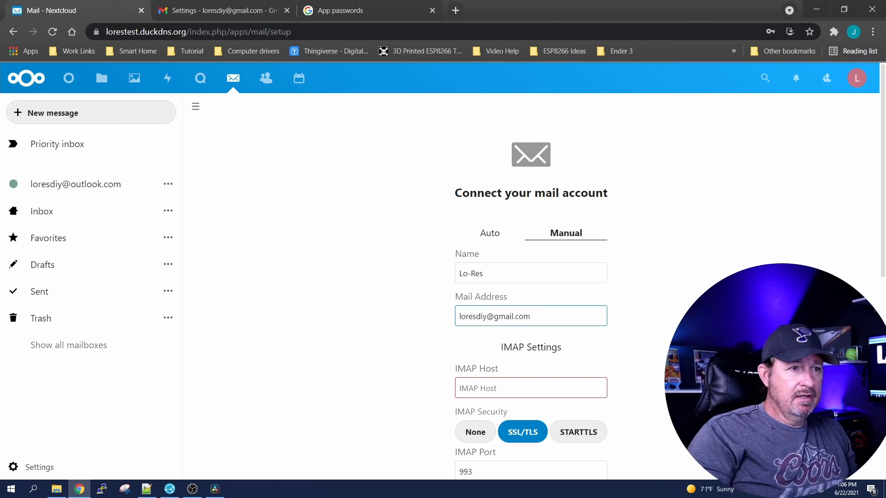
scroll("down", 3)
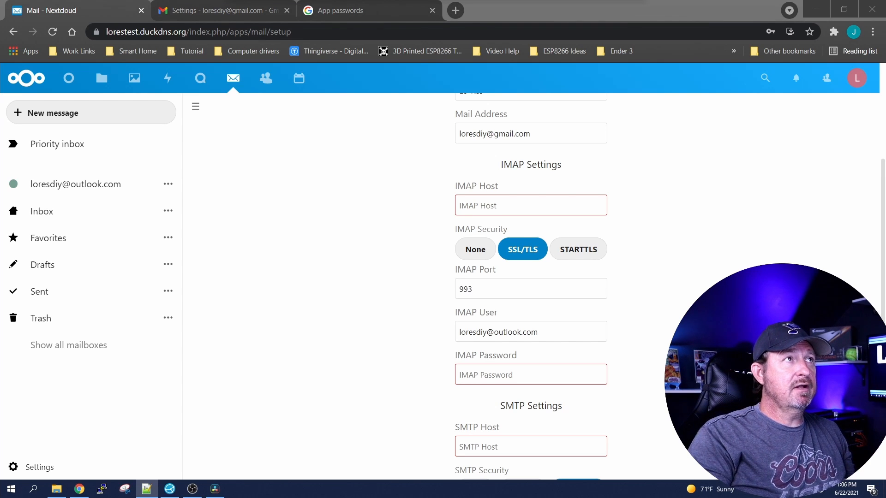
left_click(530, 205)
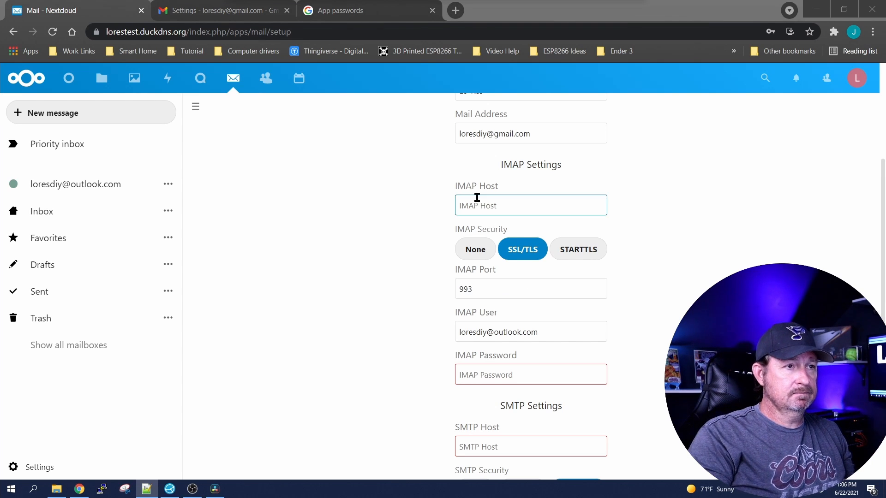
type("imap.gmail.com")
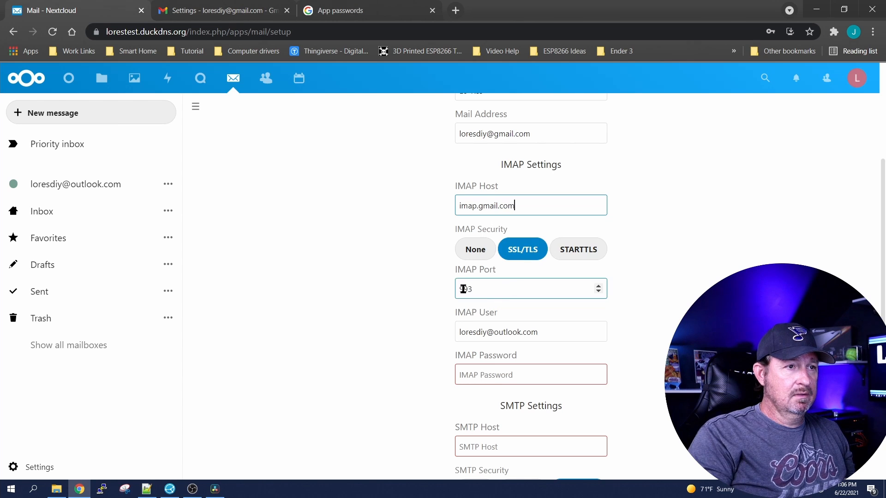
left_click(522, 249)
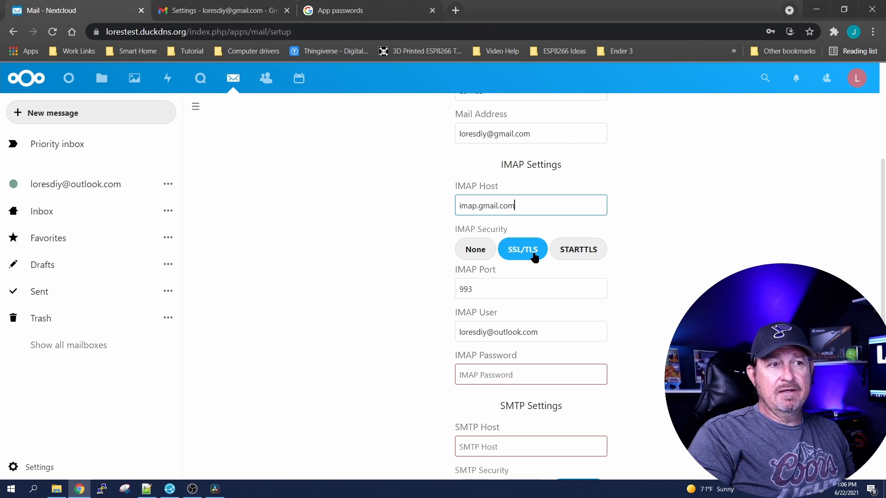
scroll("down", 3)
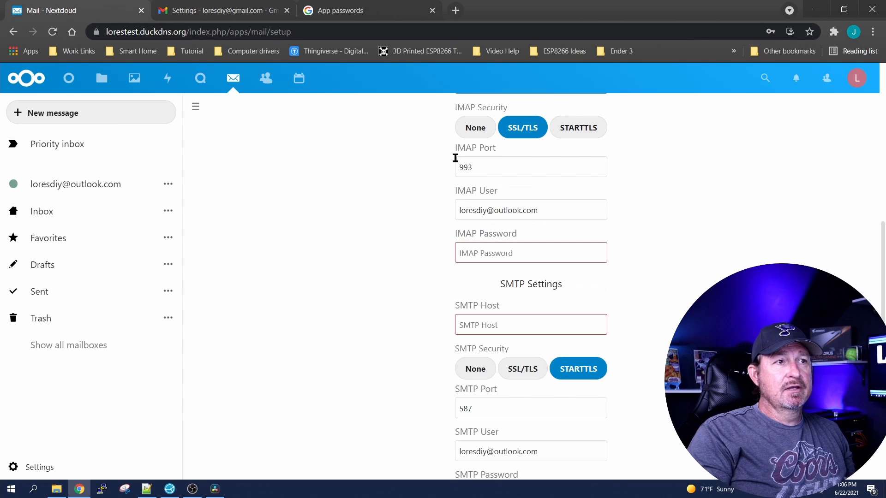
mouse_move(411, 226)
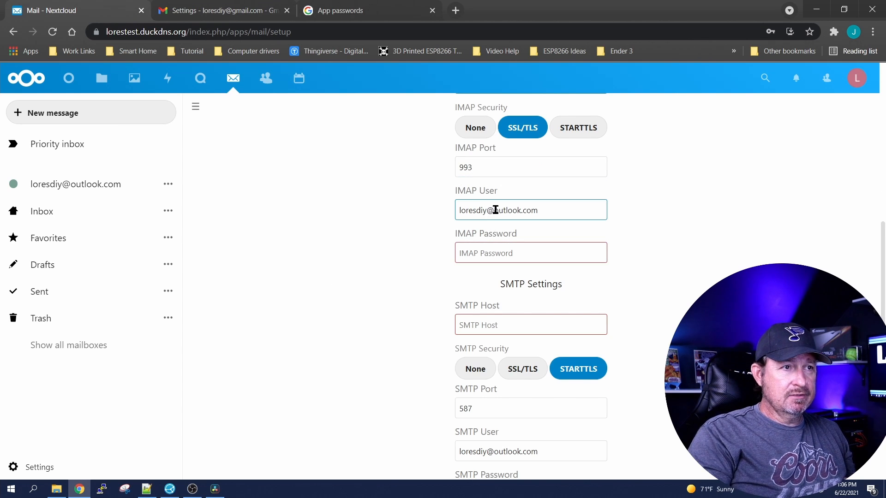
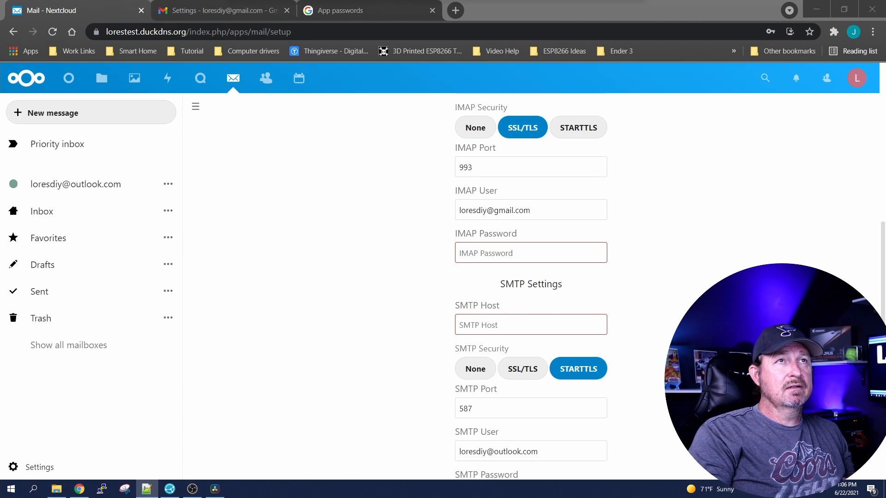
Paste the app password as IMAP password and enter smtp.gmail.com as SMTP host
left_click(531, 252)
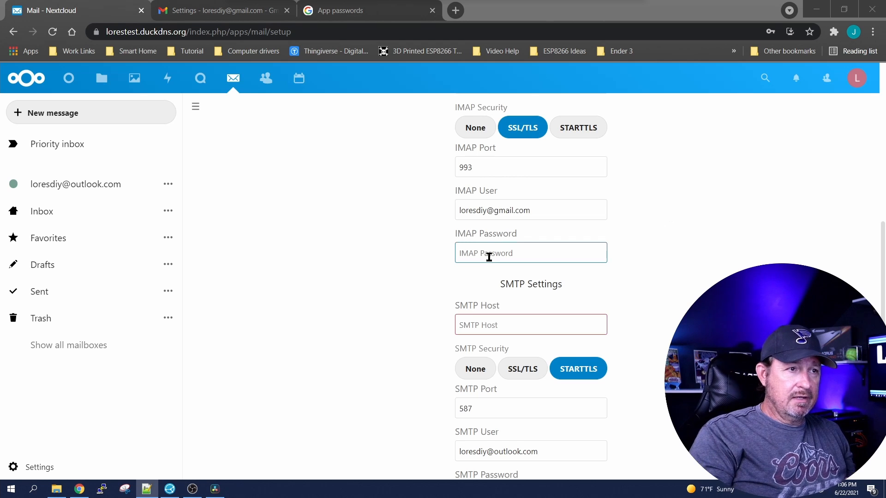
right_click(530, 252)
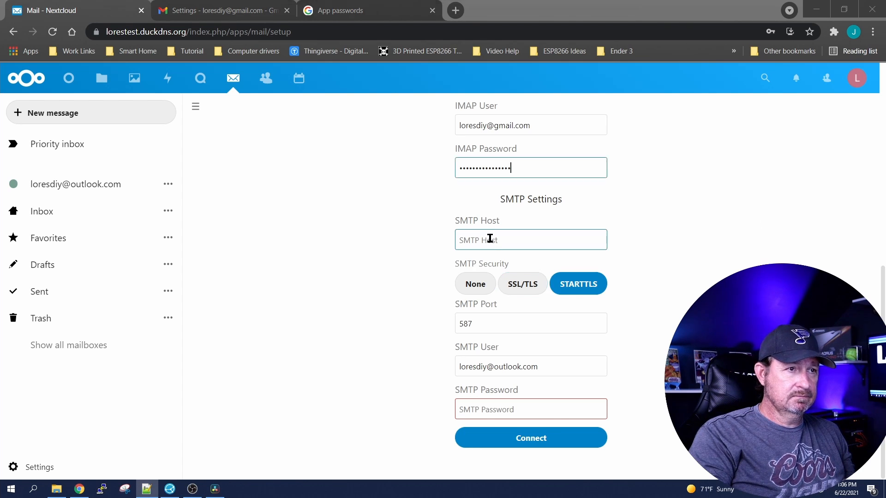
type("smtp.gmail.com")
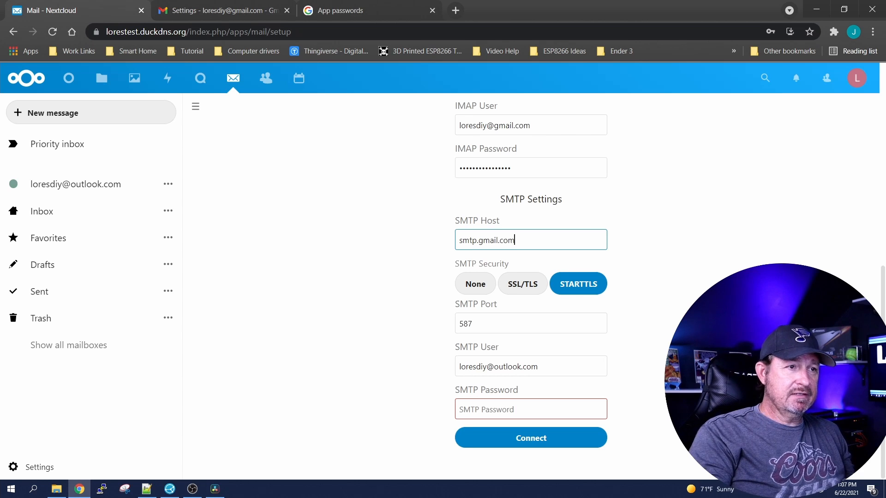
Check SMTP port 587, switch the SMTP user to Gmail, and paste the app password
left_click(530, 322)
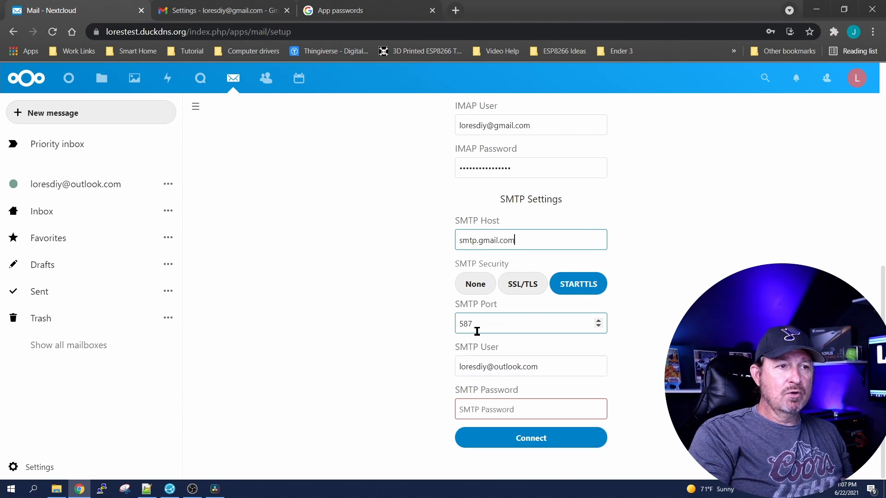
double_click(516, 366)
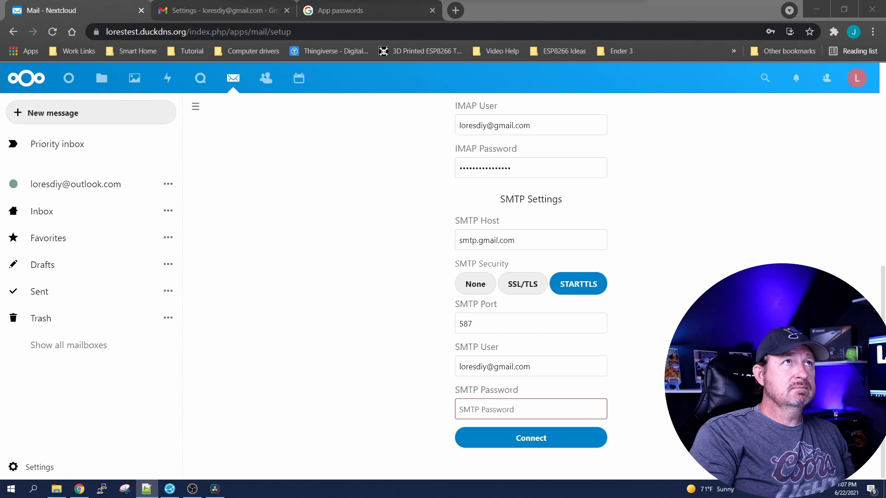
right_click(530, 410)
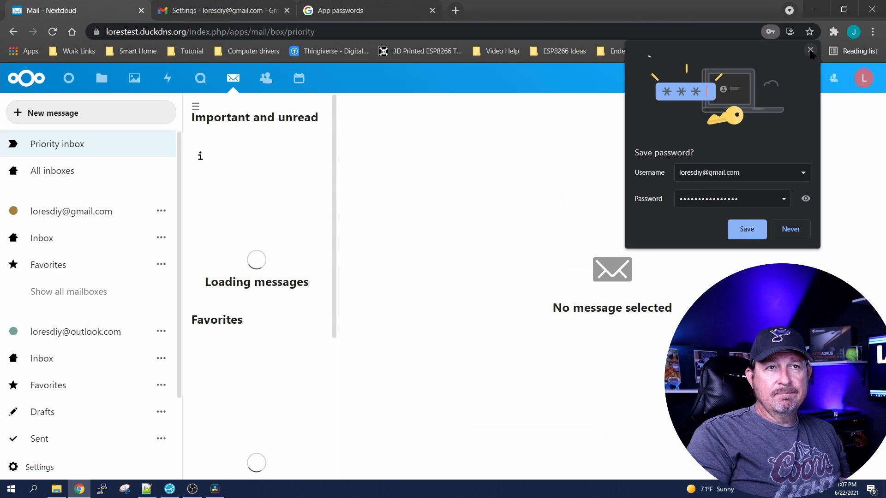
Decline saving the password in Chrome and scroll through the priority inbox
left_click(810, 50)
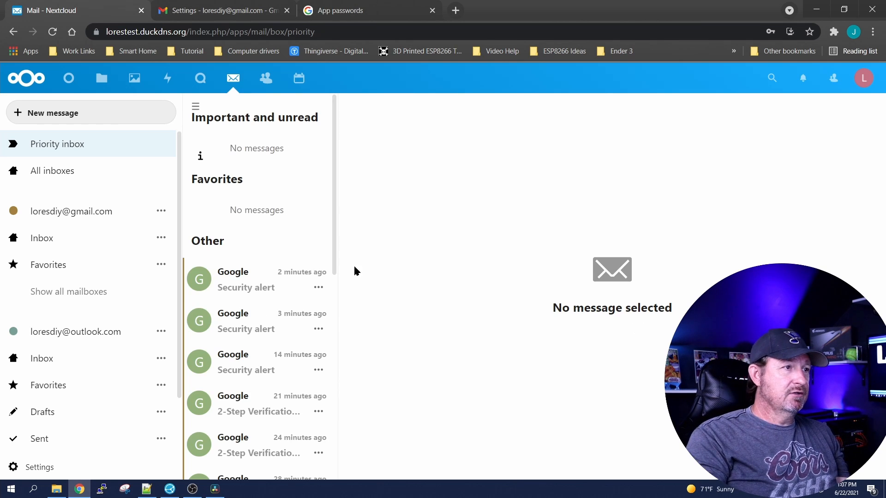
scroll("down", 3)
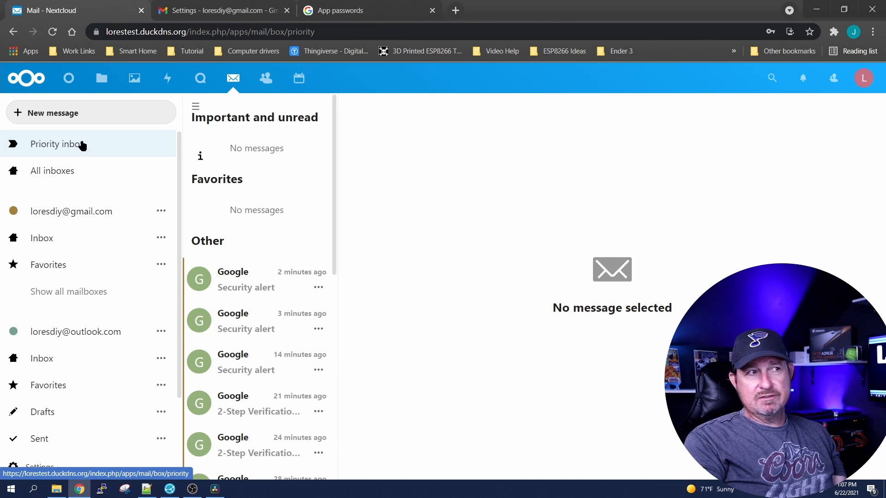
mouse_move(92, 157)
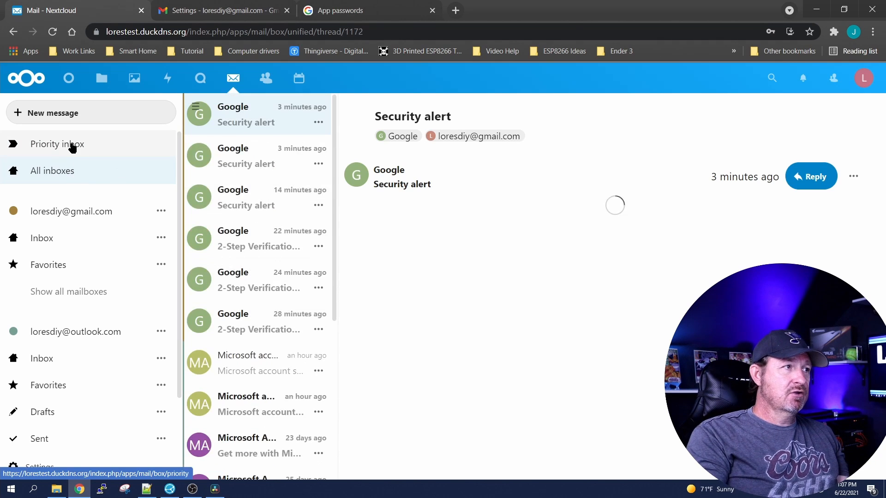
Open the Outlook account's Inbox
left_click(57, 143)
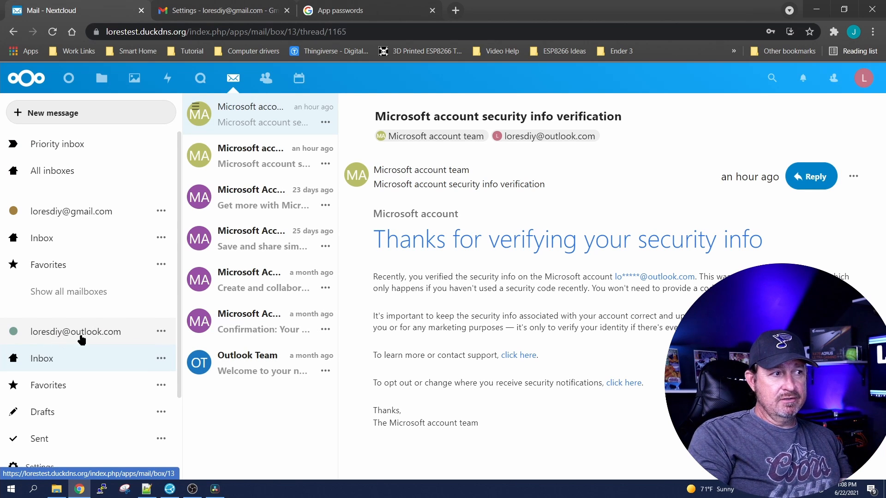
mouse_move(88, 338)
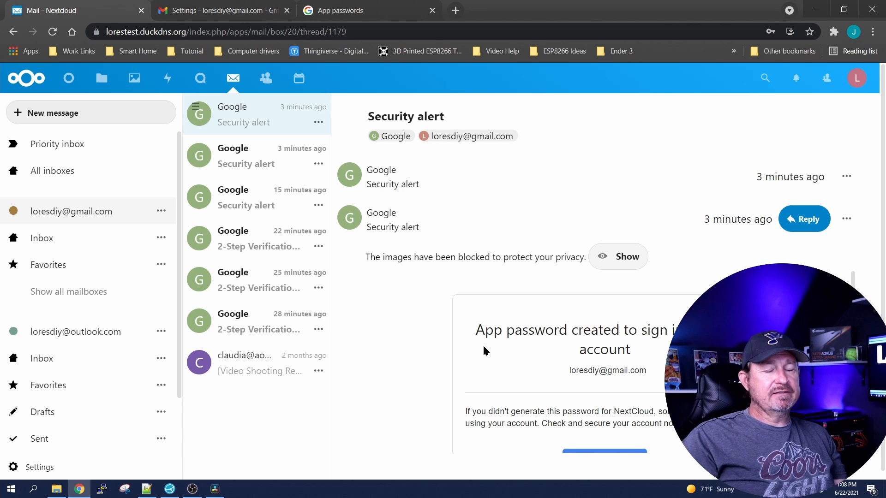
mouse_move(424, 345)
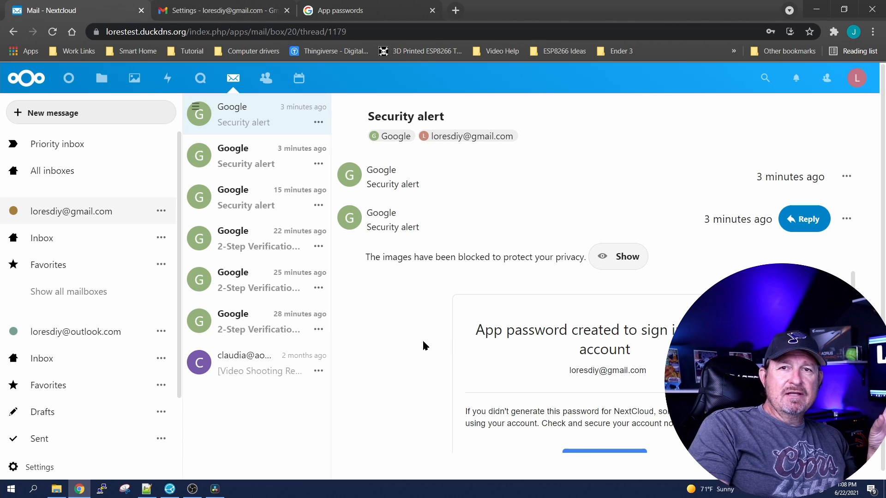